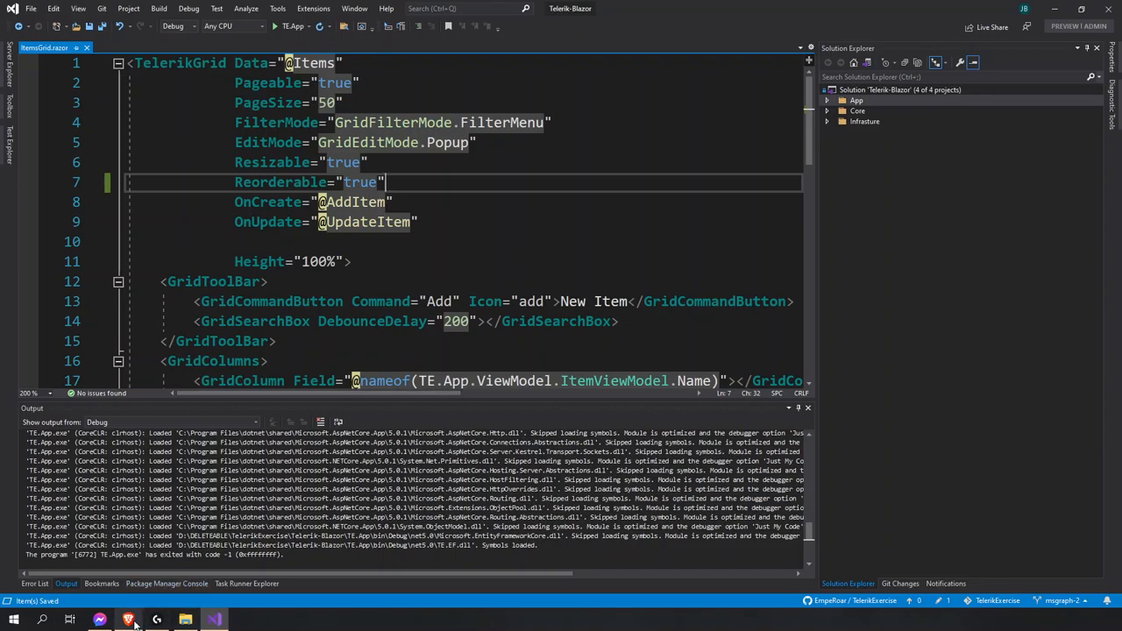
# - Bring the Brave browser with the Telerik UI for Blazor page to the front
pyautogui.click(99, 620)
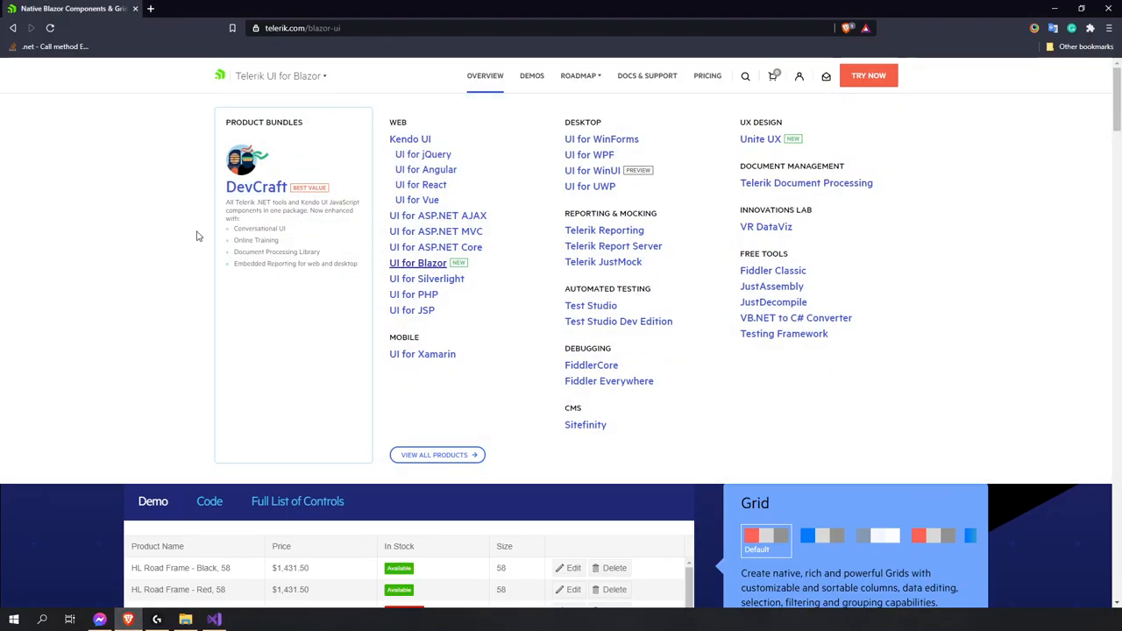
pyautogui.moveTo(589, 154)
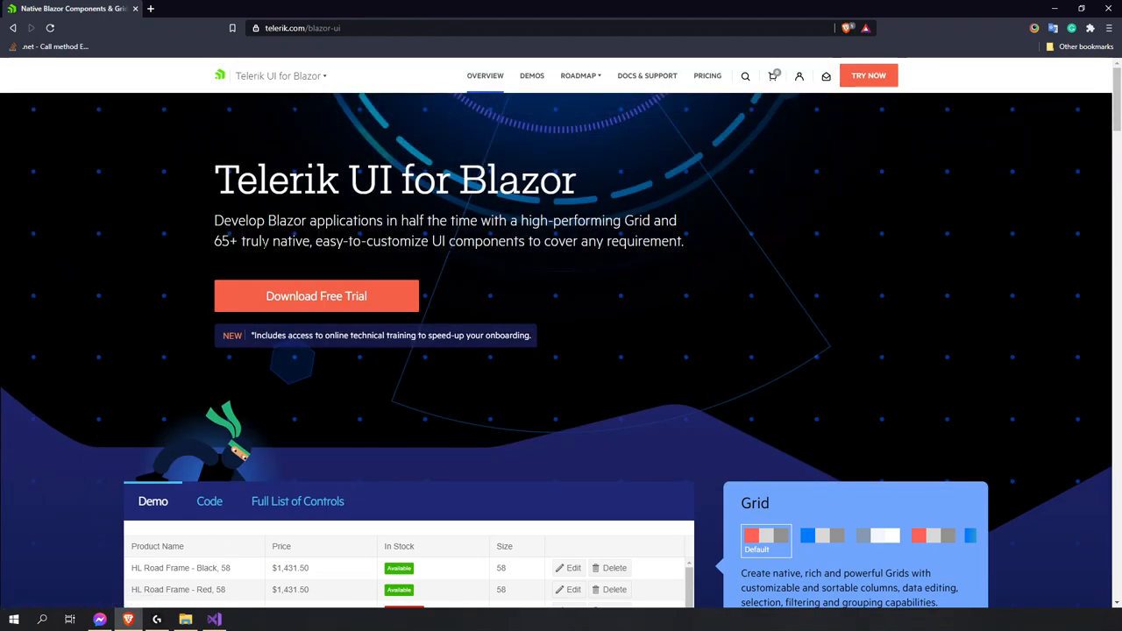
pyautogui.click(281, 75)
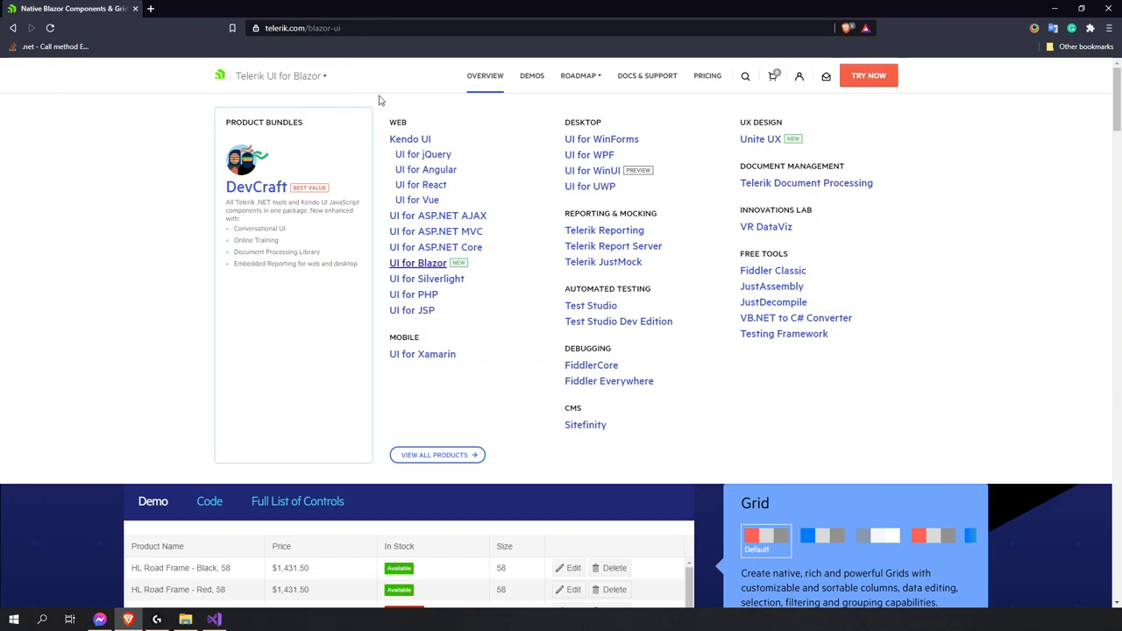
pyautogui.moveTo(436, 129)
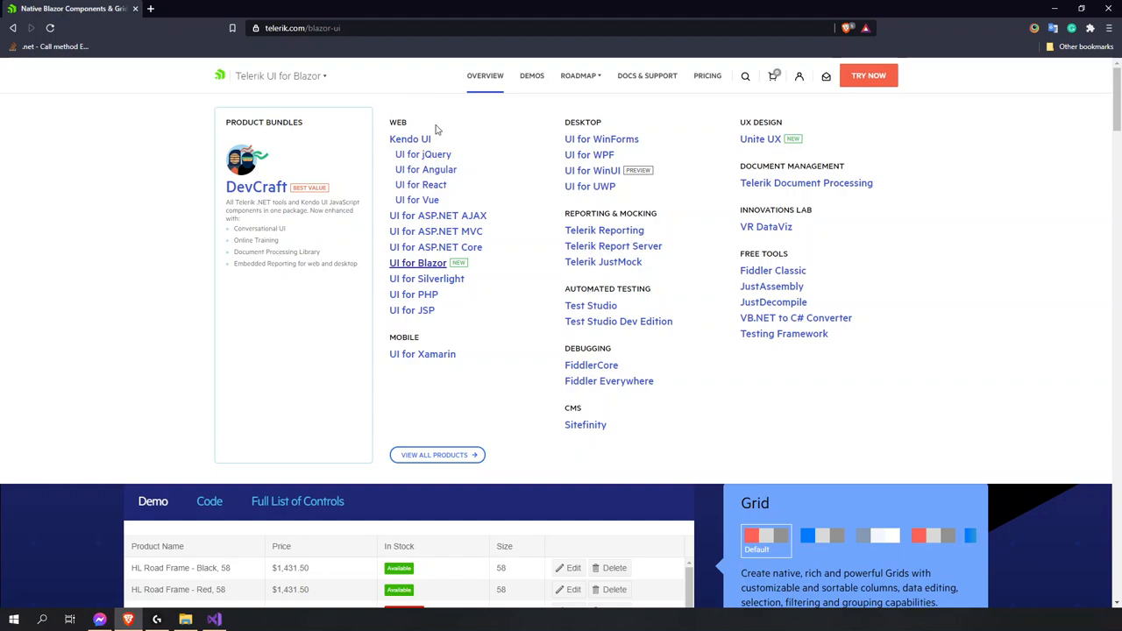
pyautogui.moveTo(612, 246)
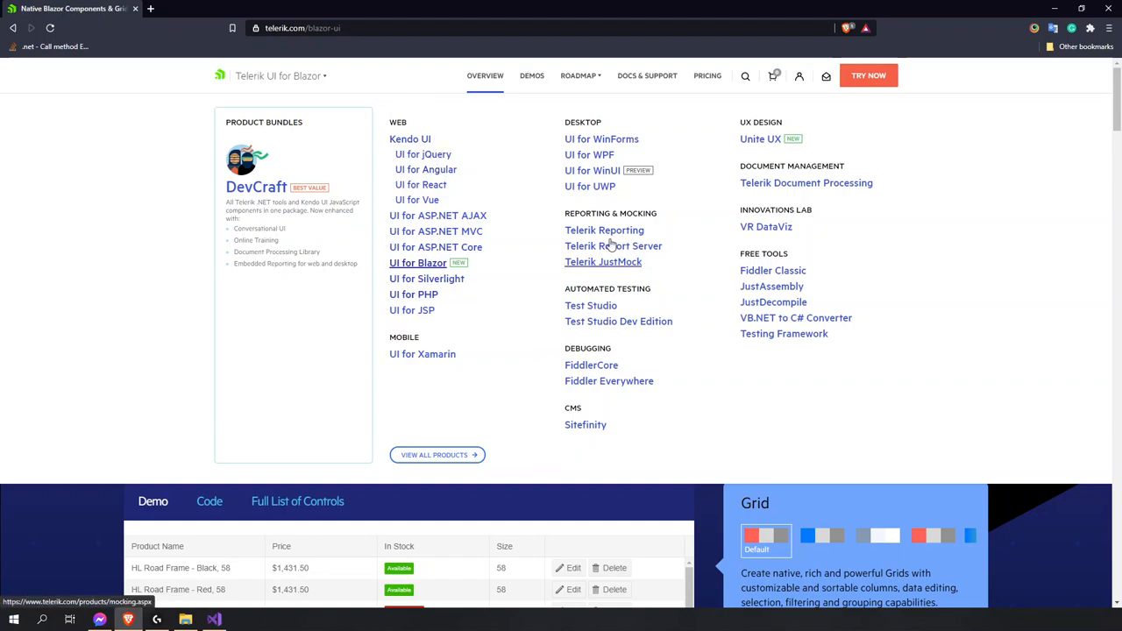
pyautogui.moveTo(664, 276)
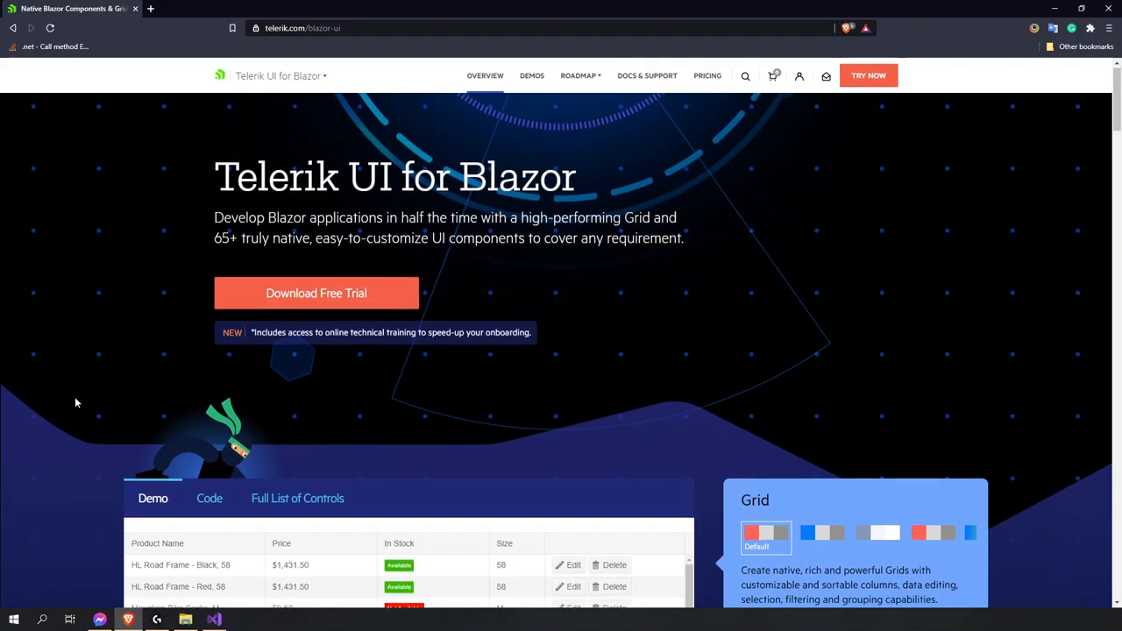
pyautogui.scroll(-3)
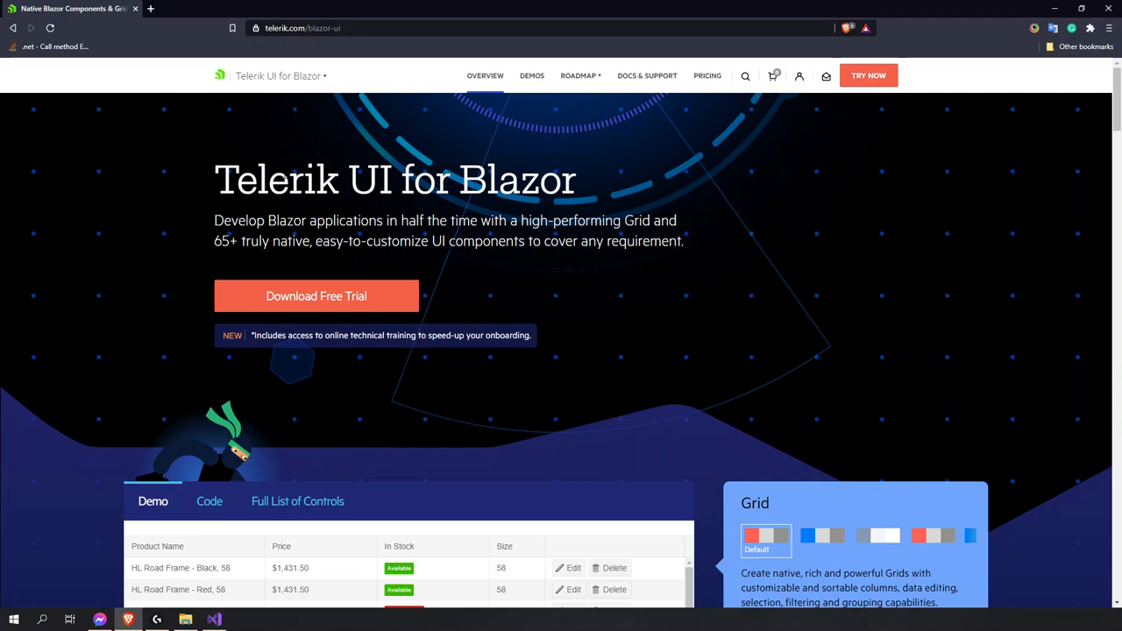
pyautogui.moveTo(219, 620)
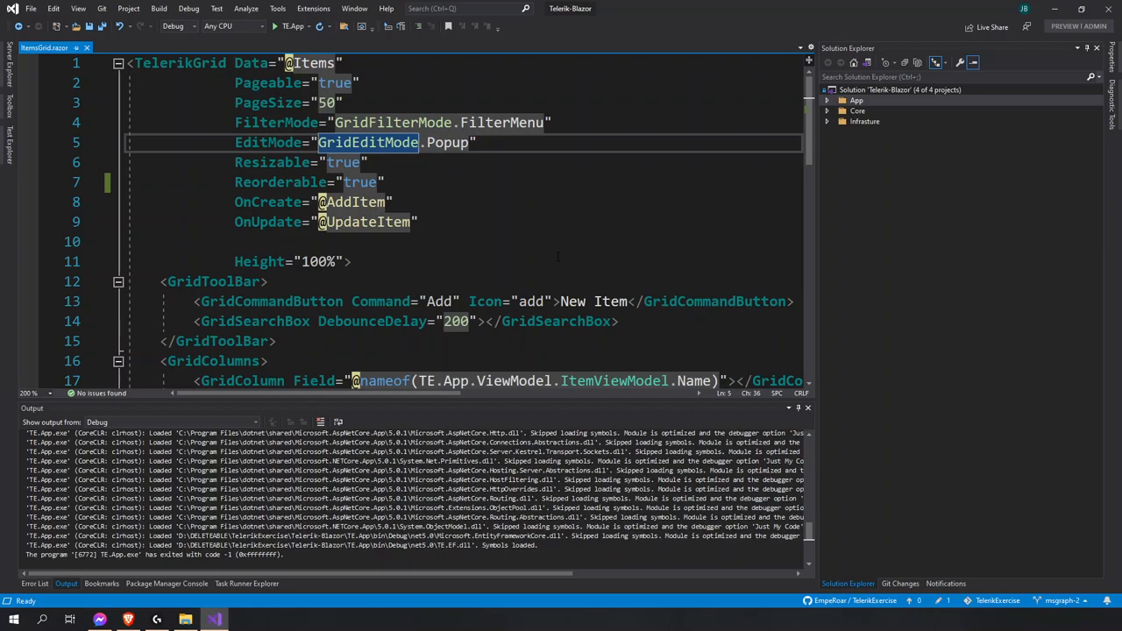
# - Replace line 5's edit mode value with GridEditMode.Popup and bring up IntelliSense options
pyautogui.doubleClick(447, 142)
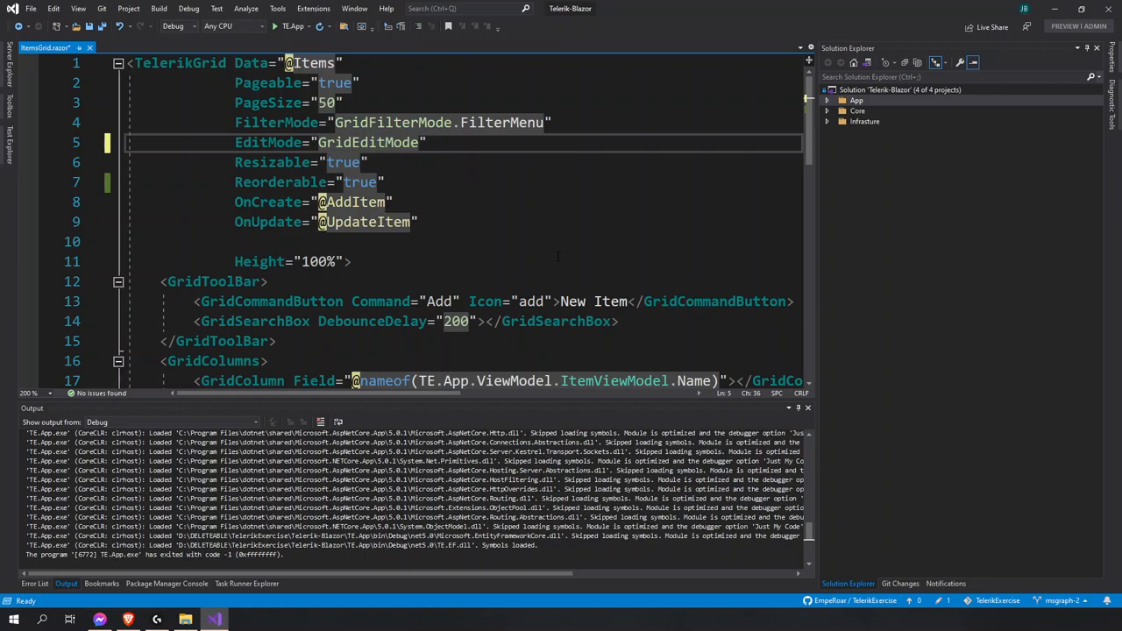
pyautogui.write('.Popup')
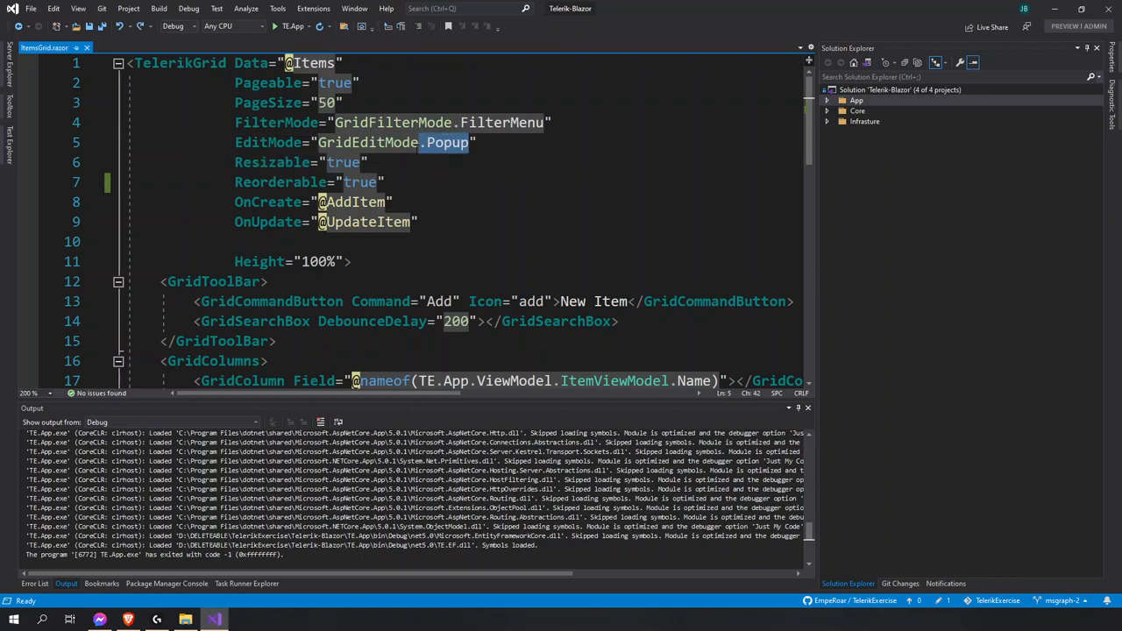
pyautogui.doubleClick(444, 142)
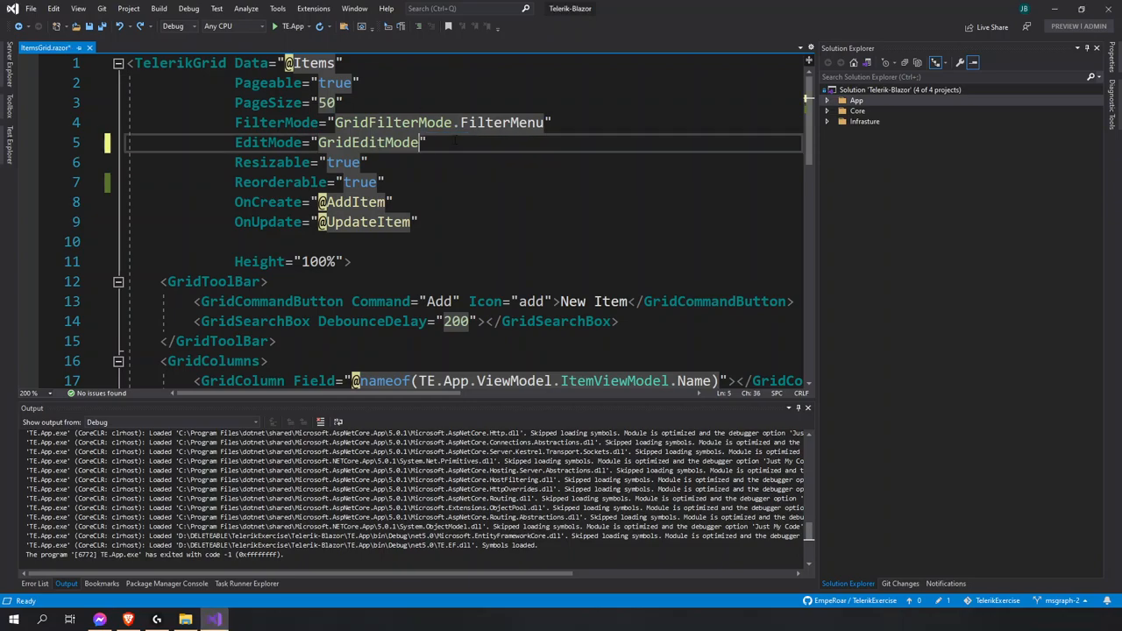
pyautogui.write('.')
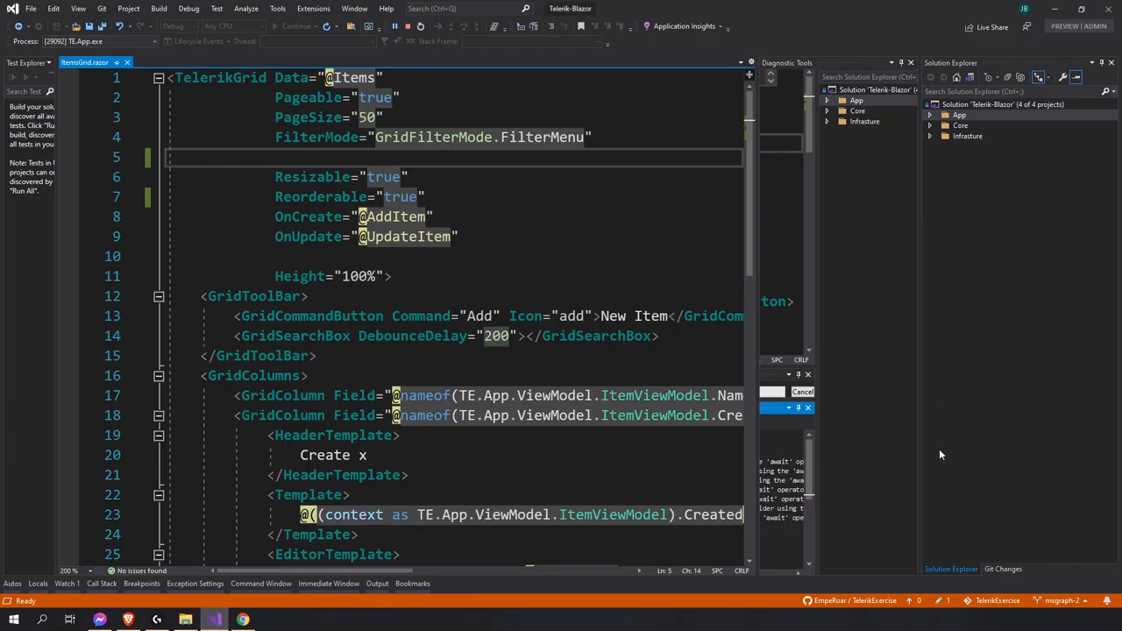
# - Expand the App, TE.App, Core and Infrastructure projects in Solution Explorer, then switch to the running app
pyautogui.click(931, 115)
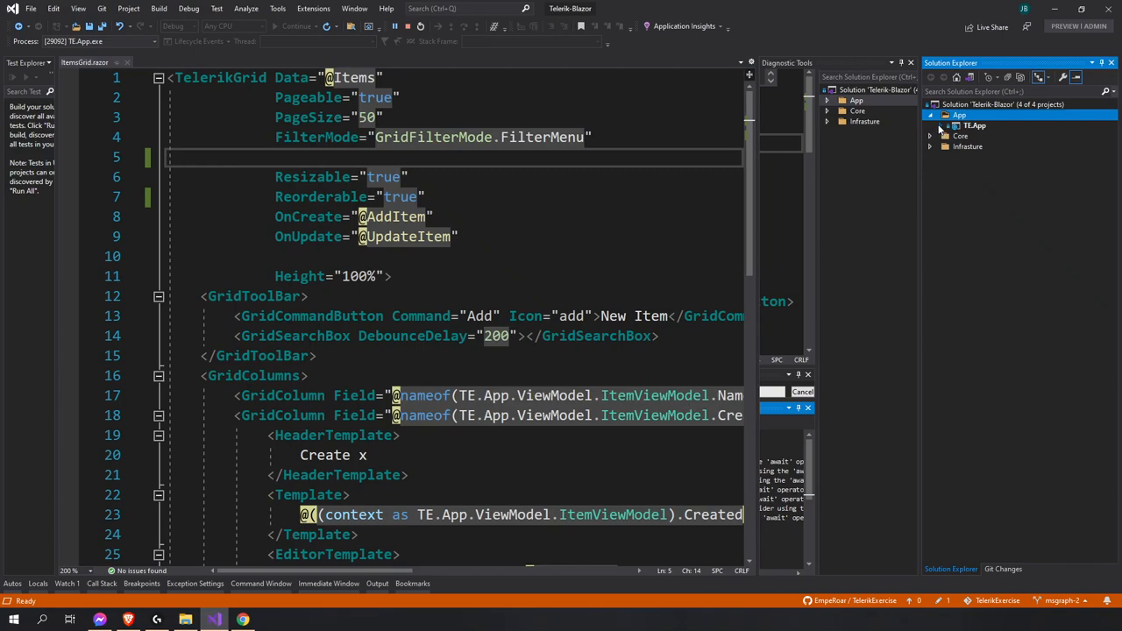
pyautogui.click(941, 125)
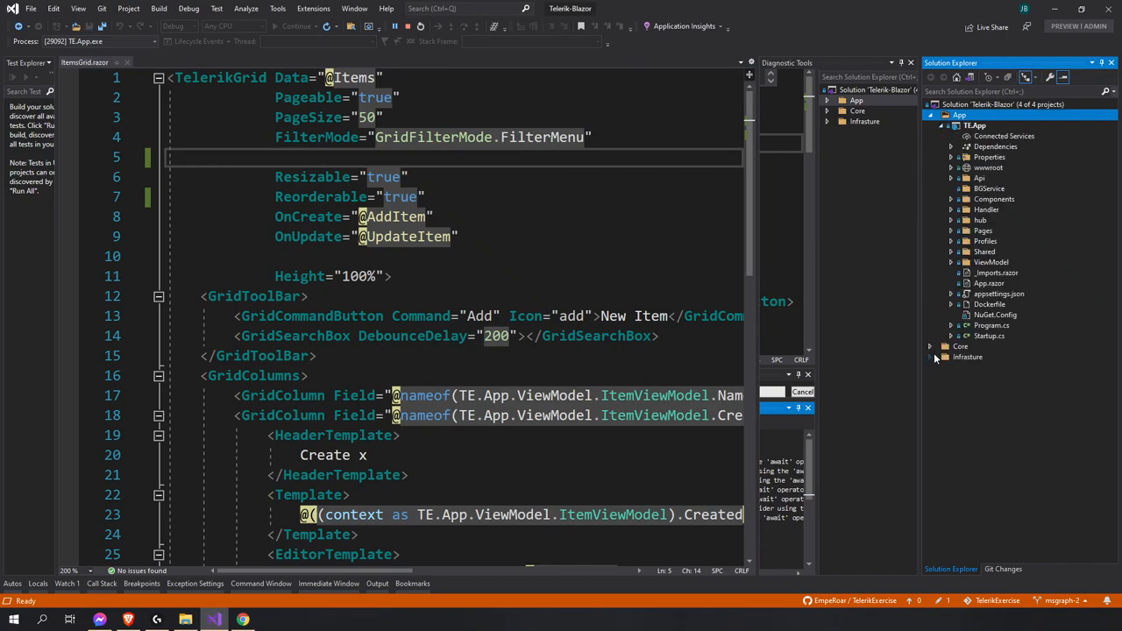
pyautogui.click(932, 357)
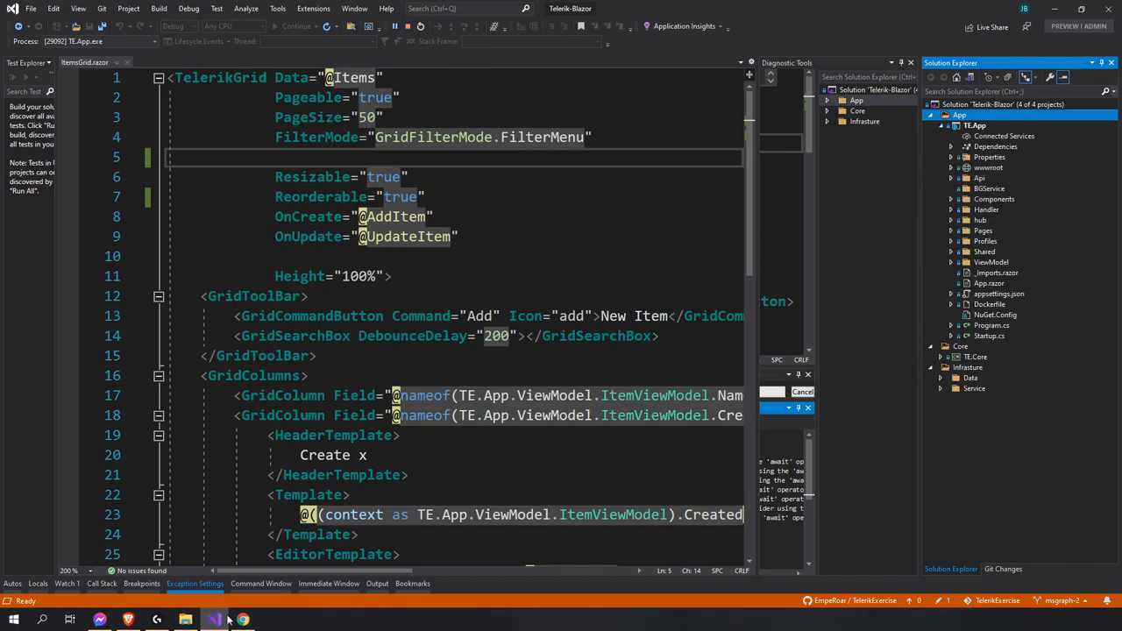
pyautogui.click(242, 620)
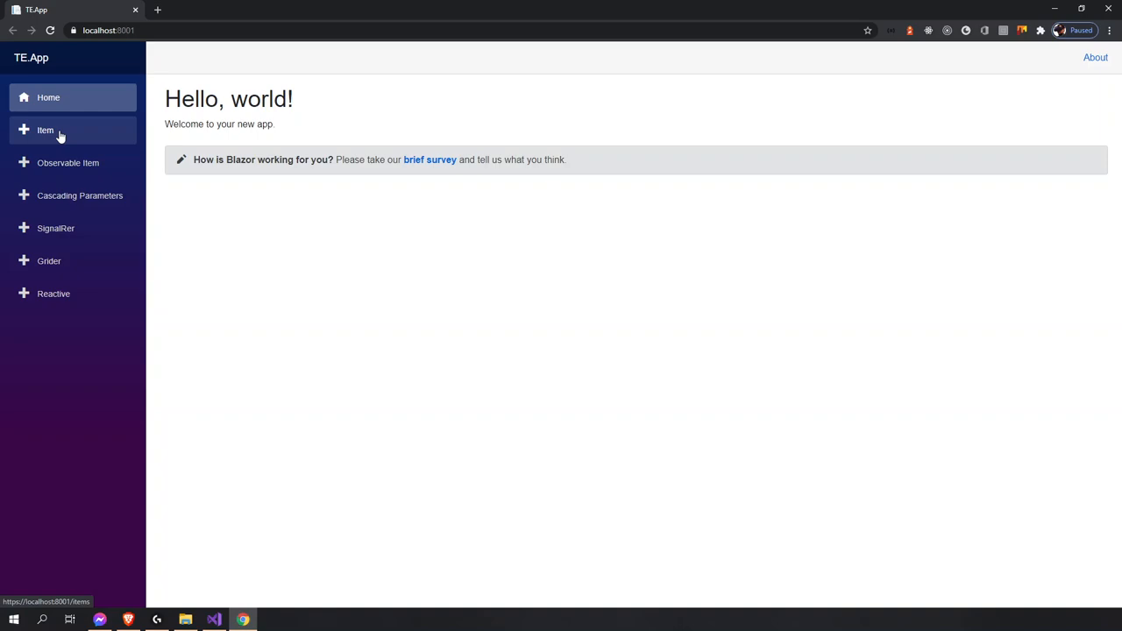
# - Load TE.App's Item page, then enter EditMode="GridEditMode.Popup" in the grid code
pyautogui.click(45, 129)
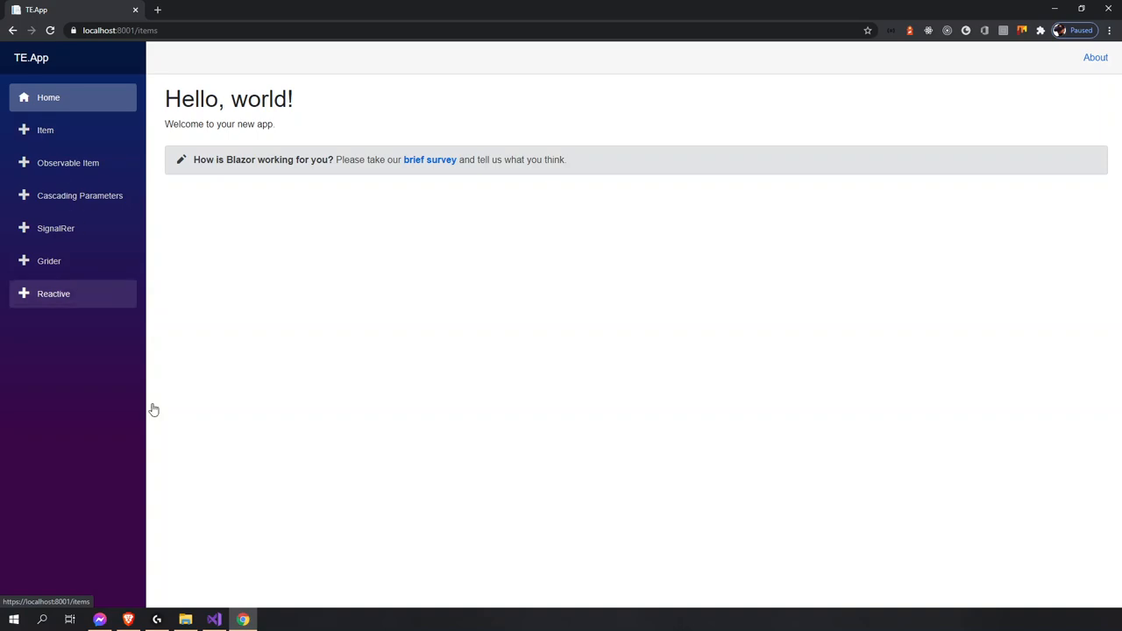
pyautogui.click(213, 620)
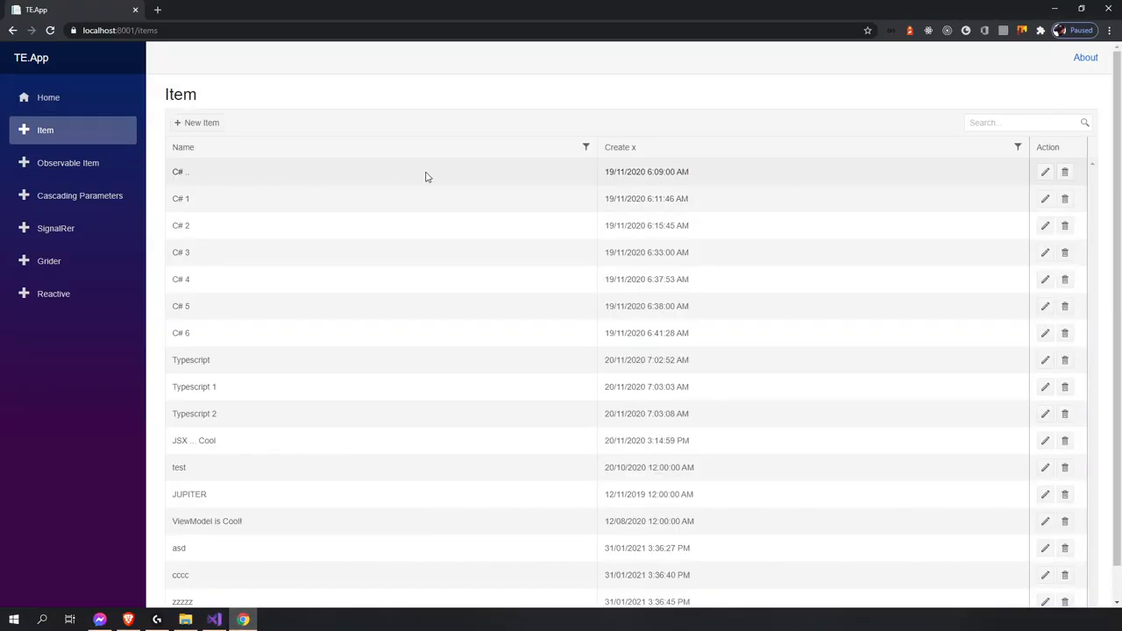
pyautogui.click(213, 620)
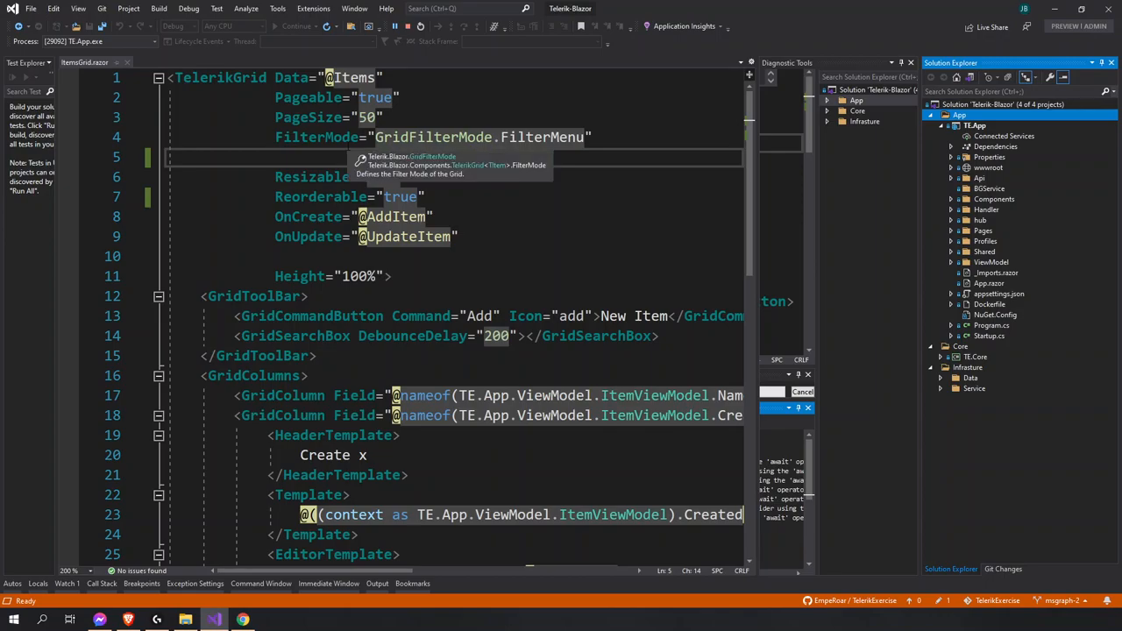
pyautogui.write('EditMode="GridEditMode.Popup"')
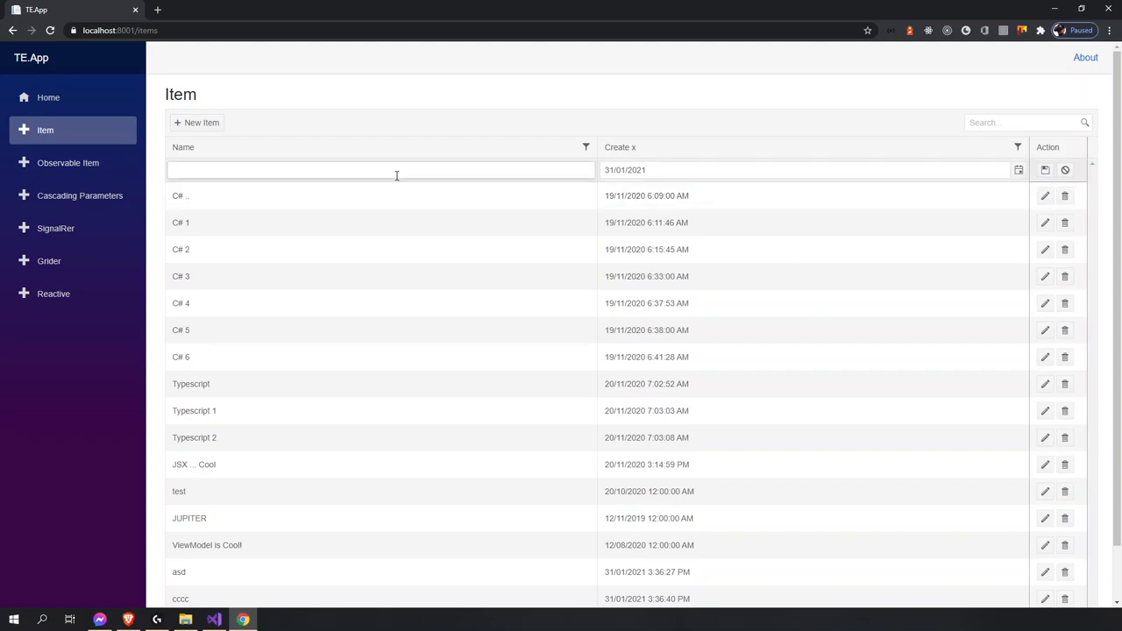
# - Enter 'test1' in the inline new row's Name field, then leave the app
pyautogui.write('test')
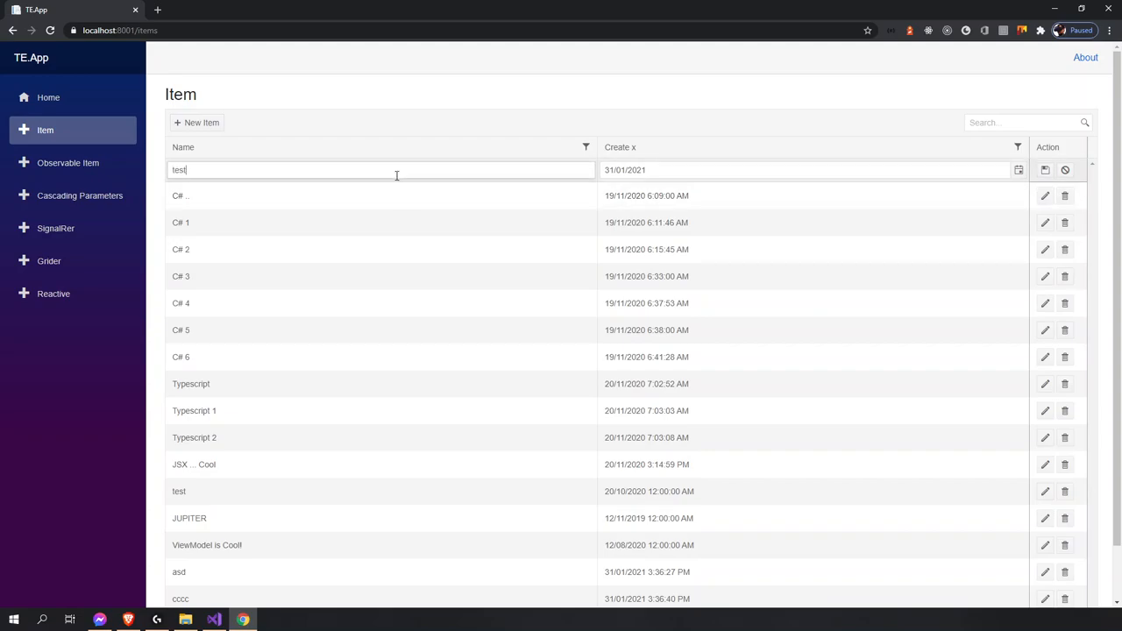
pyautogui.write('1')
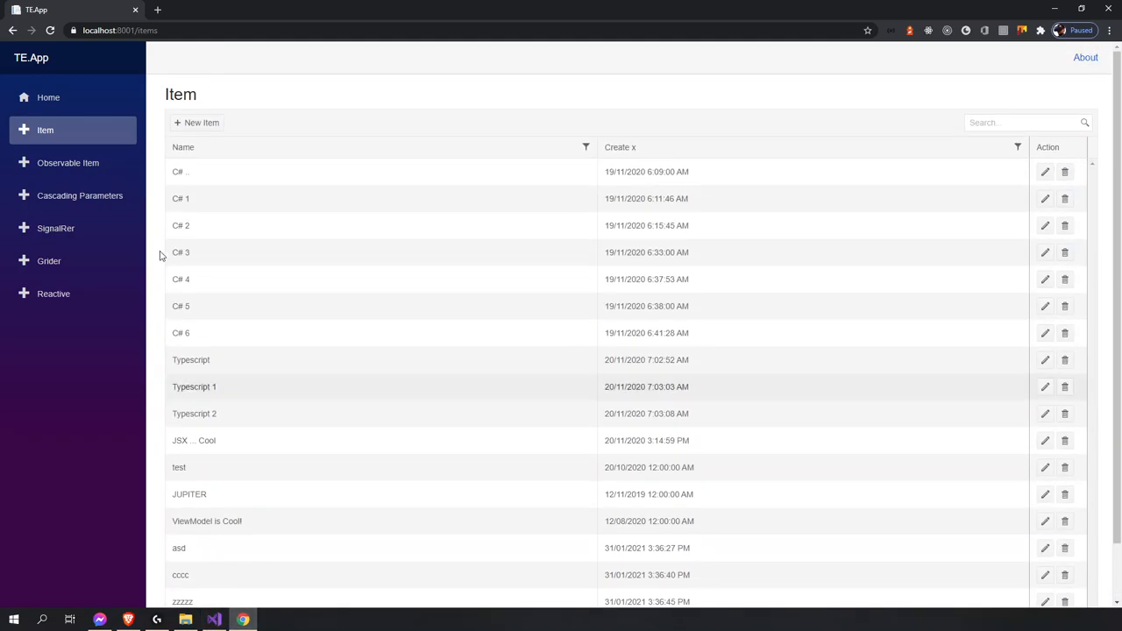
pyautogui.click(214, 620)
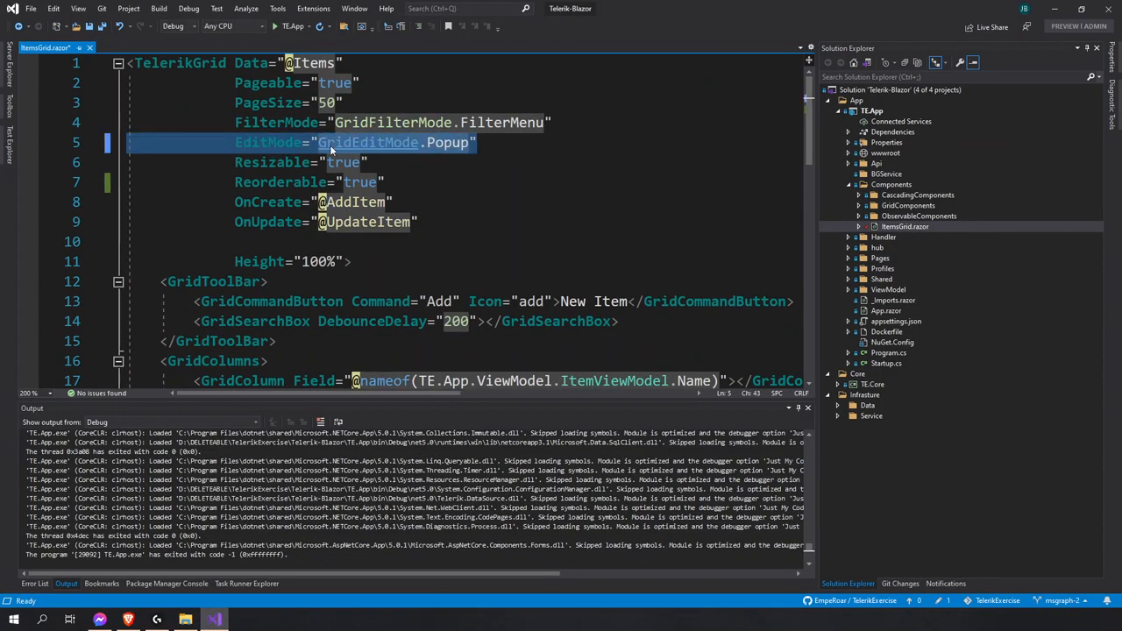
# - Rewrite line 5 as EditMode="GridEditMode.Popup", relaunch TE.App and open its Item page
pyautogui.click(444, 142)
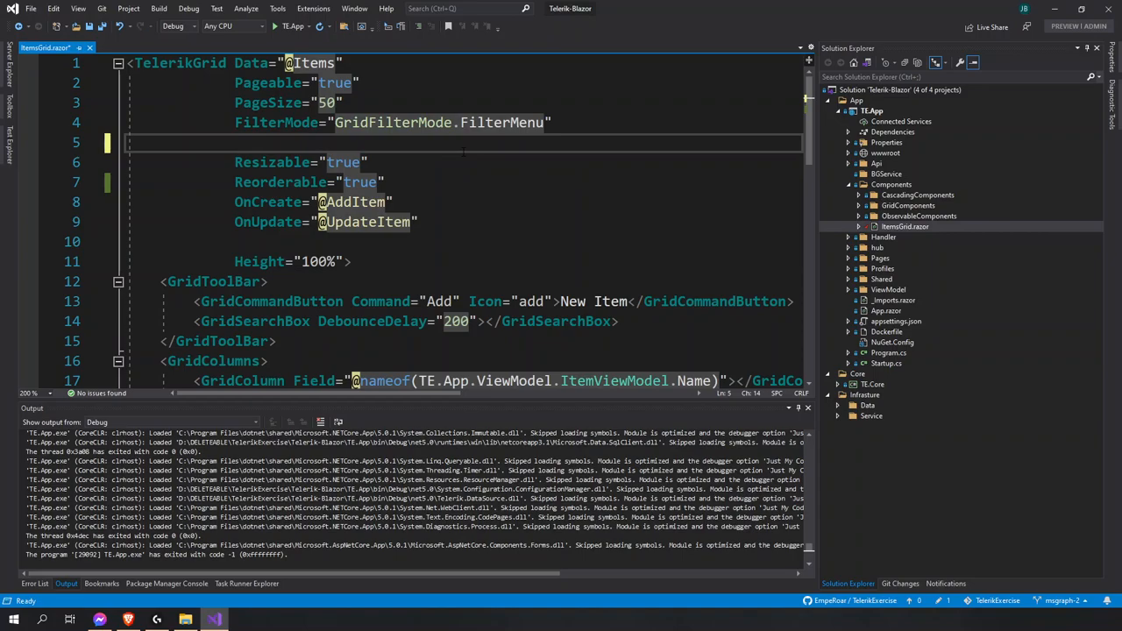
pyautogui.write('EditMode="GridEditMode.Popup"')
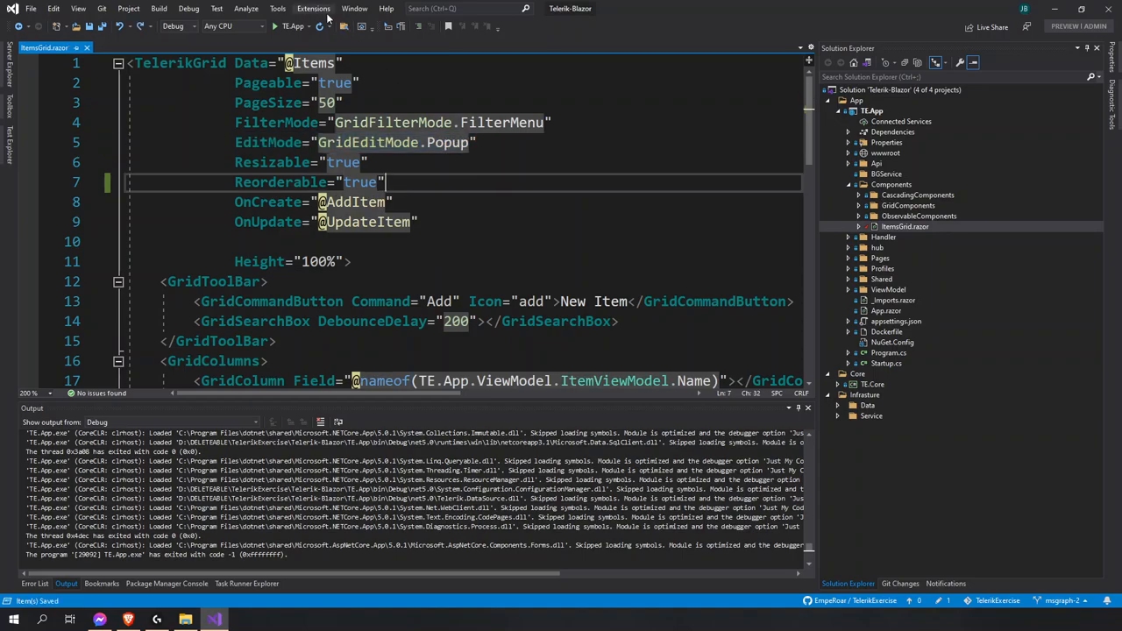
pyautogui.click(274, 26)
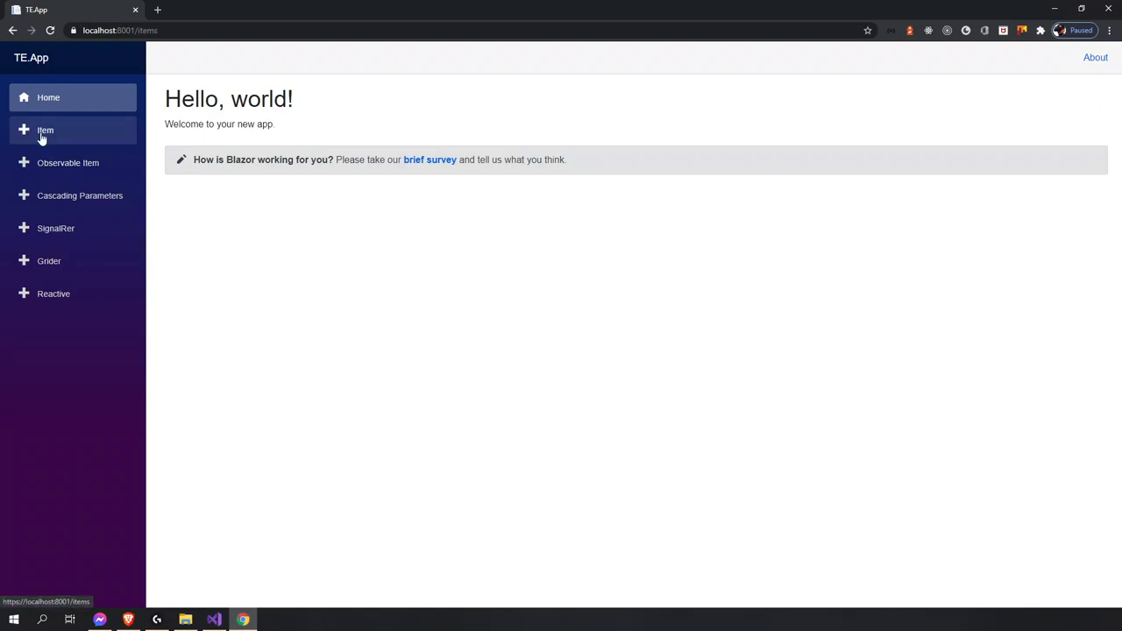
pyautogui.click(44, 130)
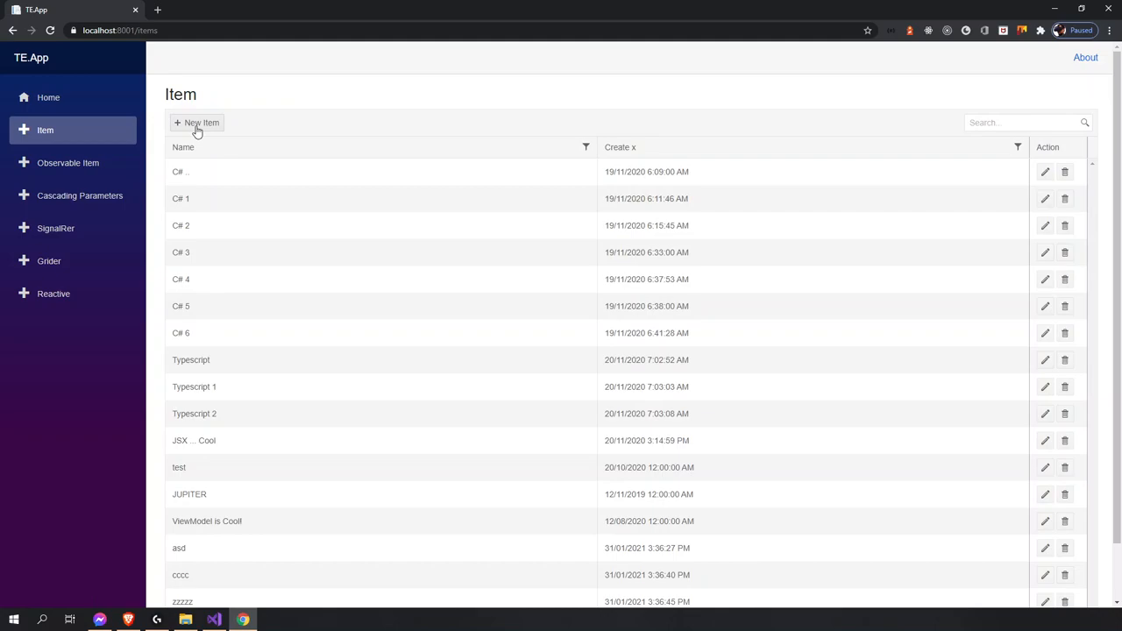
# - Open the Add new record popup via New Item and return to the TE.App tab
pyautogui.click(200, 121)
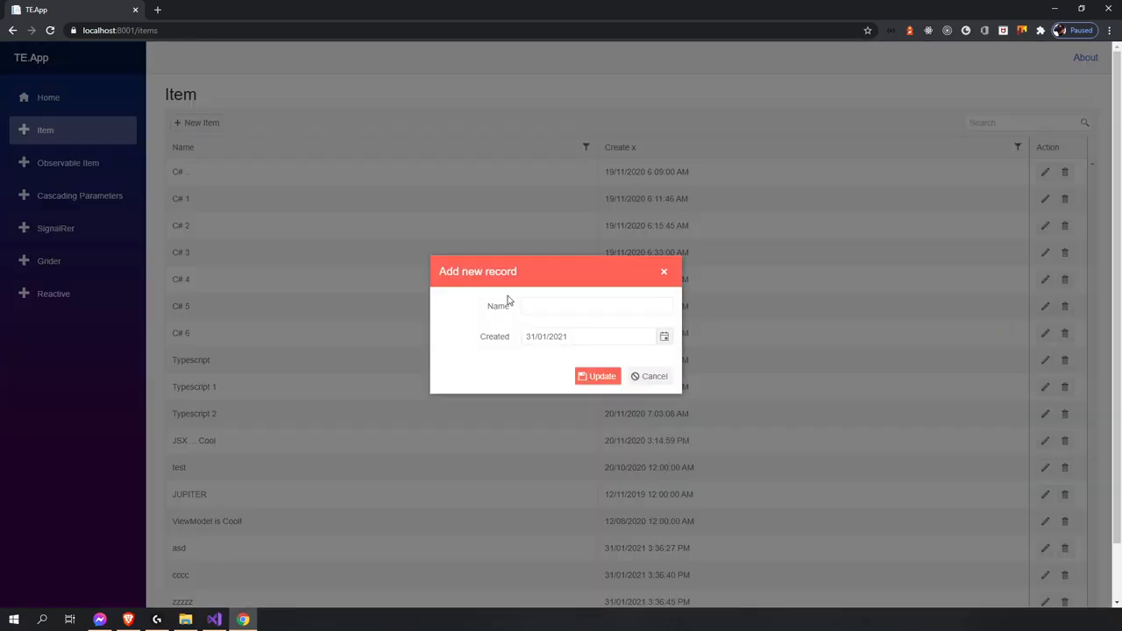
pyautogui.moveTo(397, 228)
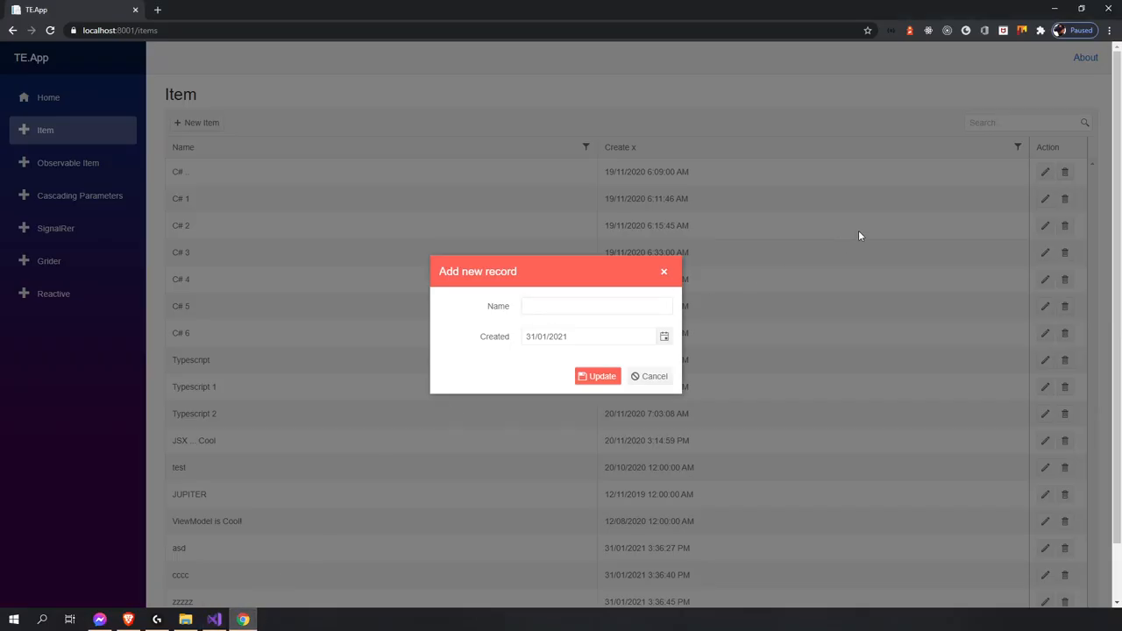
pyautogui.moveTo(388, 373)
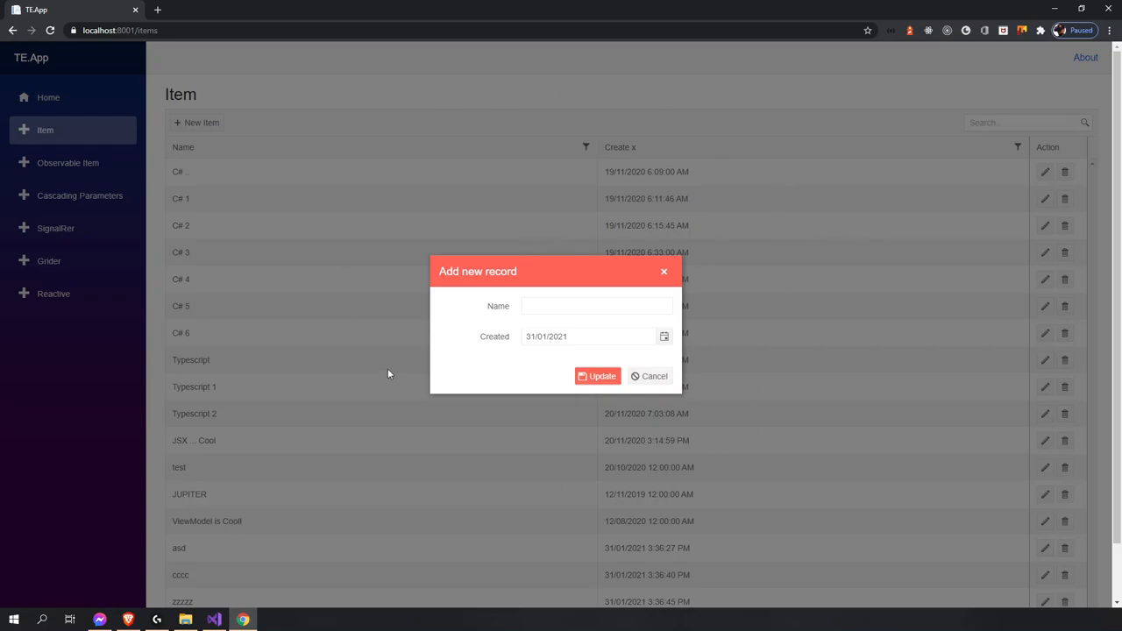
pyautogui.moveTo(539, 128)
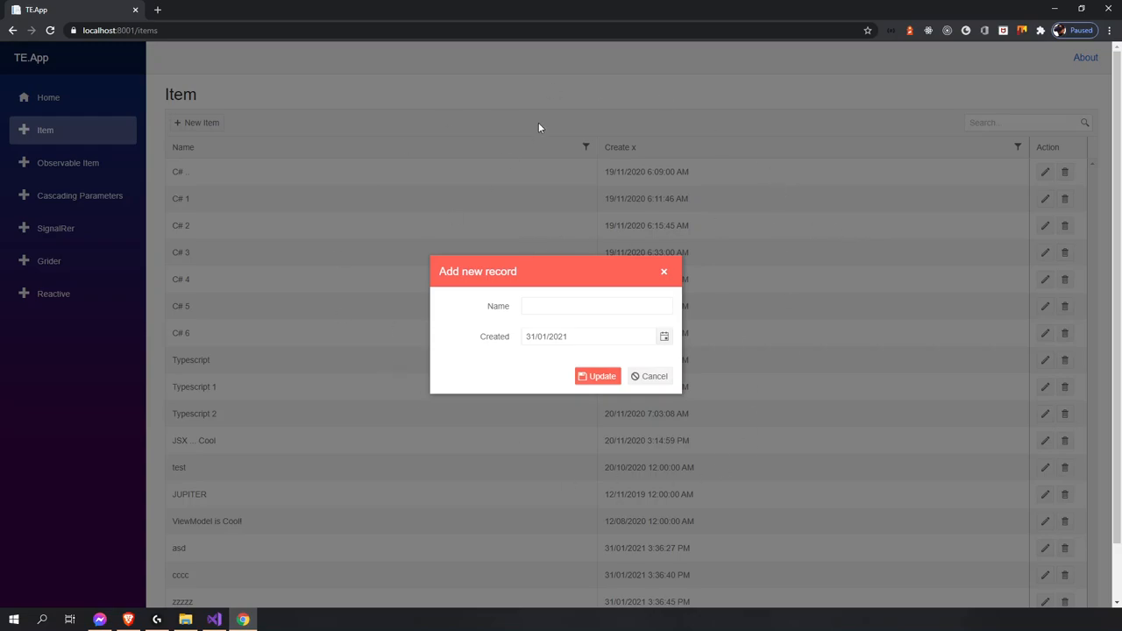
pyautogui.moveTo(346, 242)
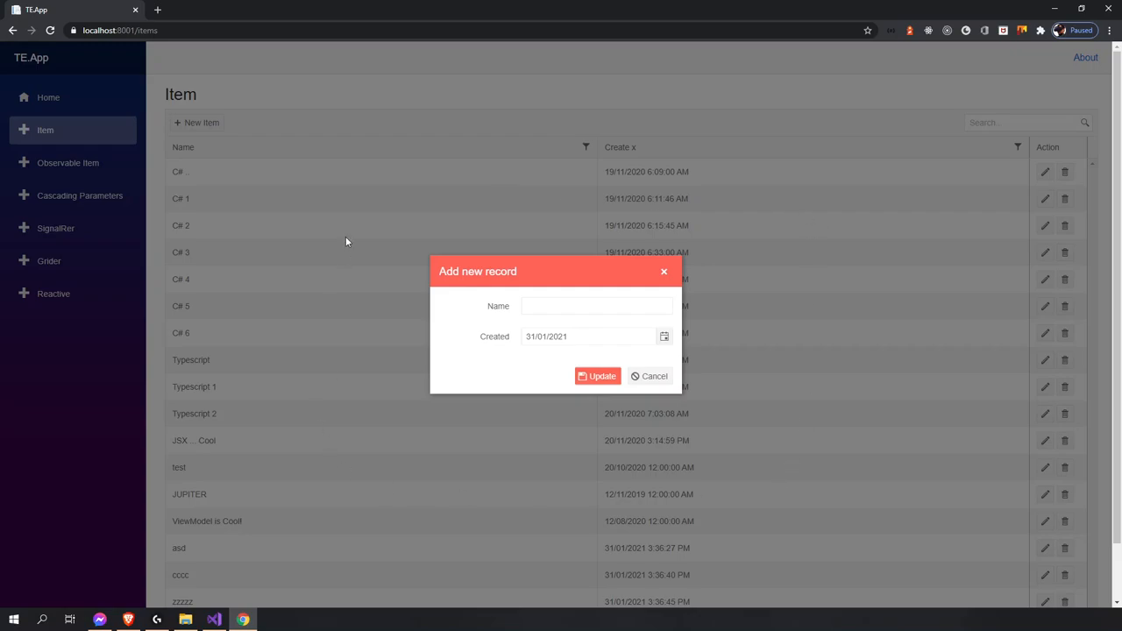
pyautogui.moveTo(477, 250)
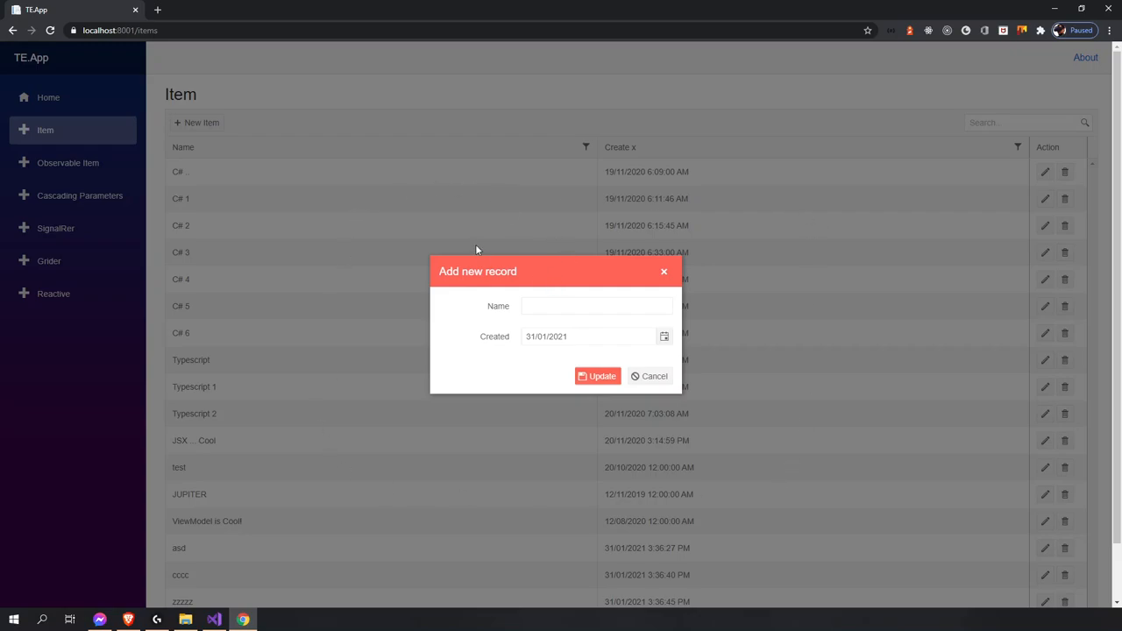
pyautogui.moveTo(773, 377)
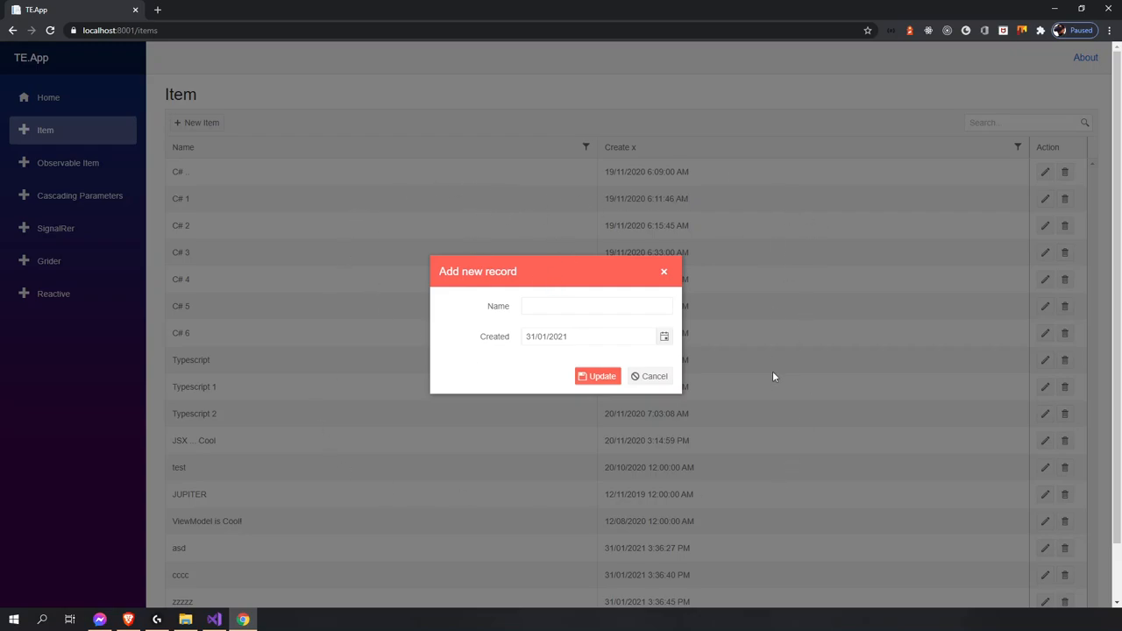
pyautogui.moveTo(495, 397)
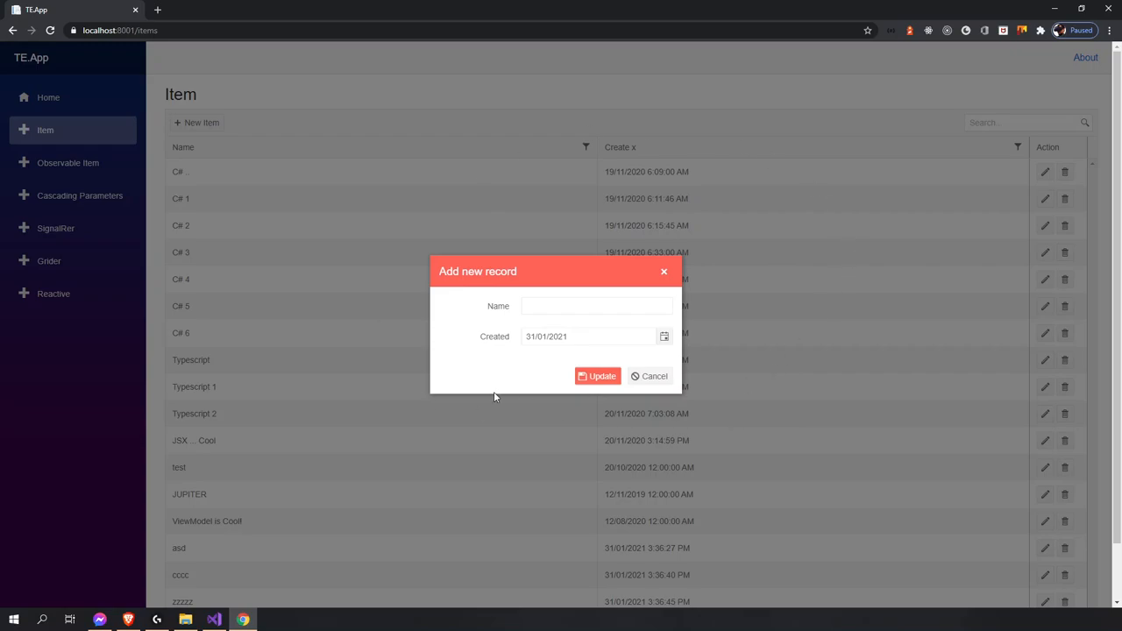
pyautogui.moveTo(483, 478)
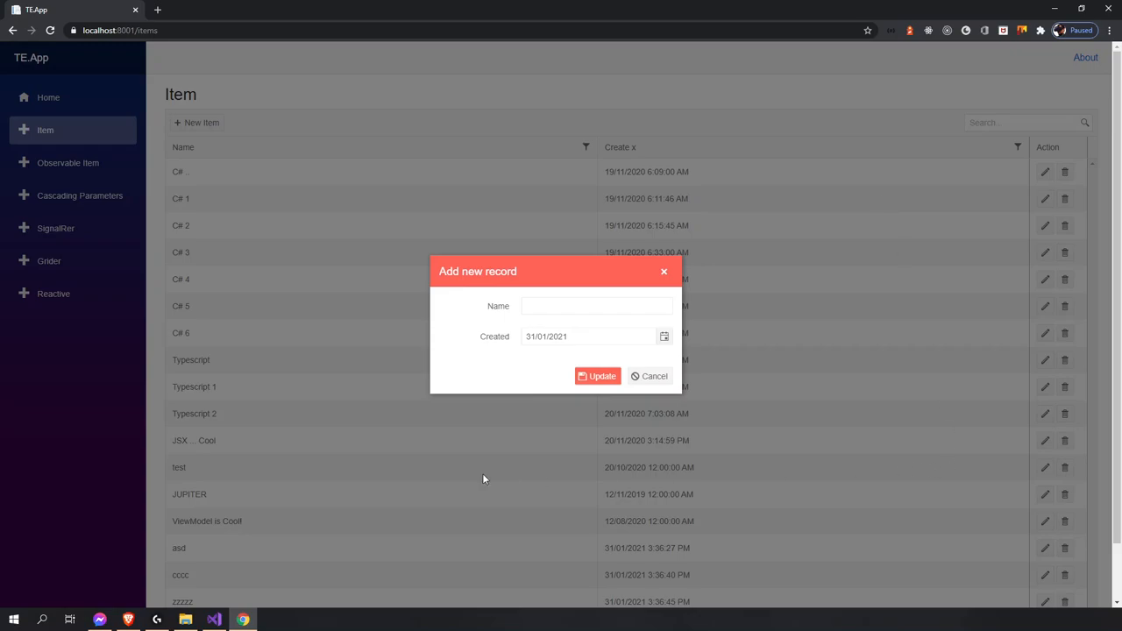
pyautogui.moveTo(397, 356)
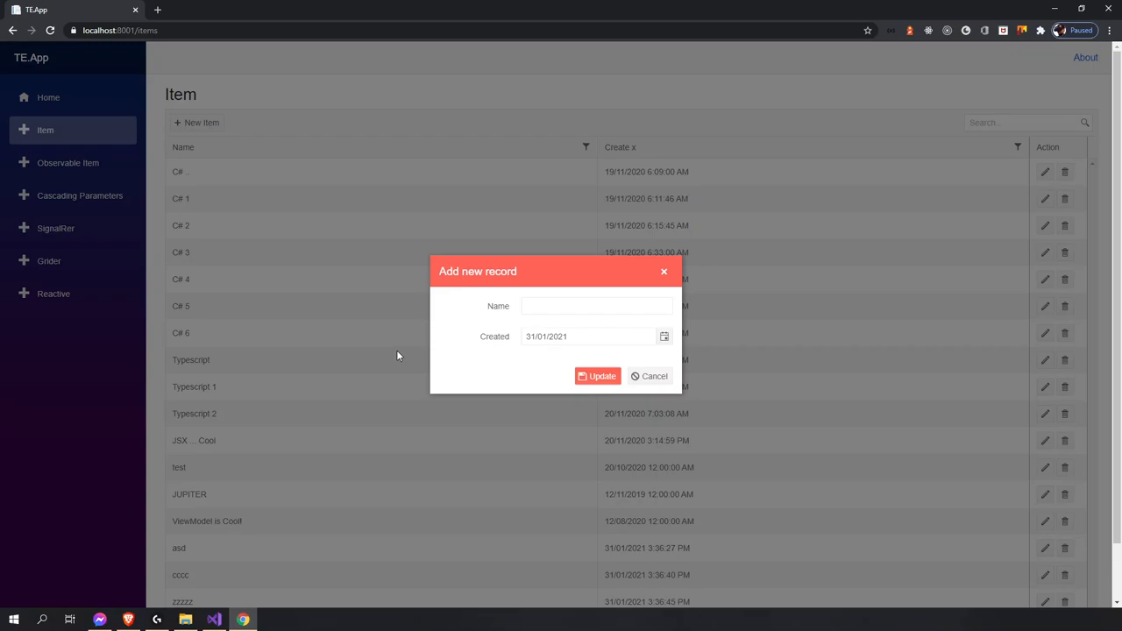
pyautogui.moveTo(191, 81)
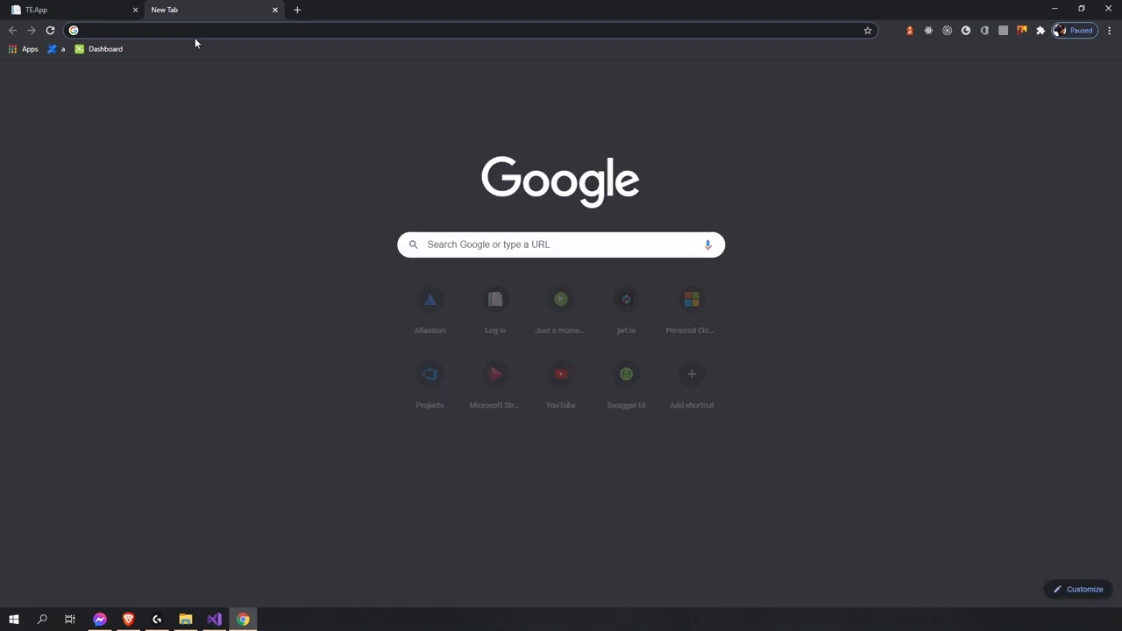
pyautogui.click(35, 9)
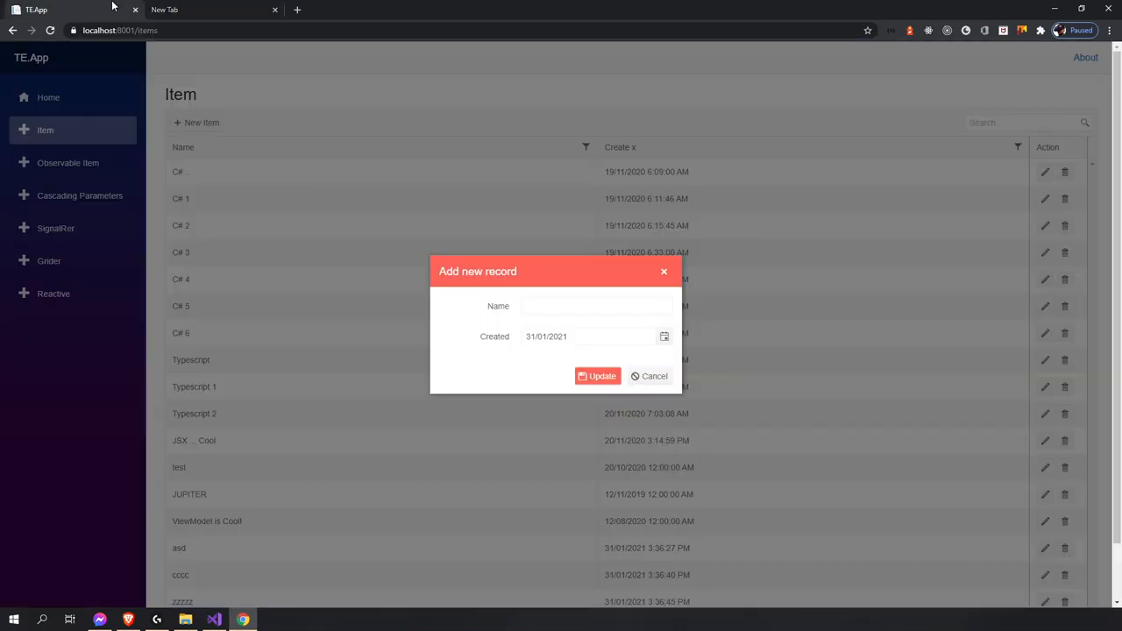